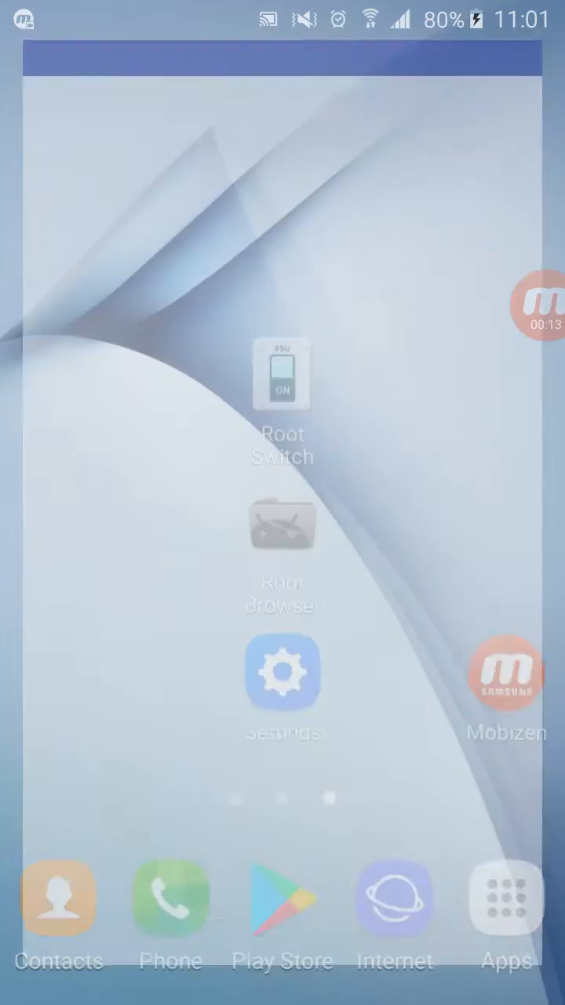
Step: Open Root Browser, then leave the file browser and return to the home screen
click(282, 377)
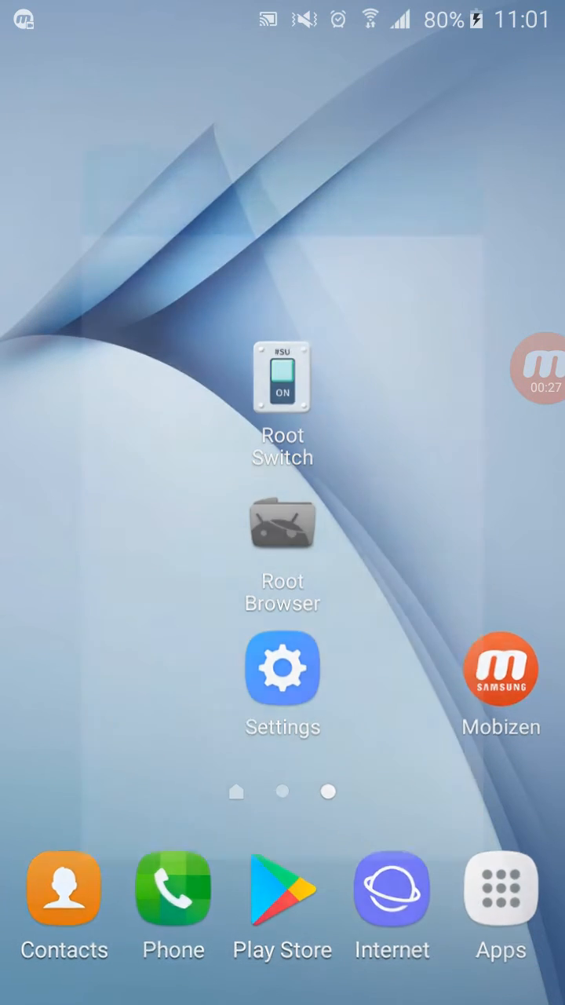
click(281, 669)
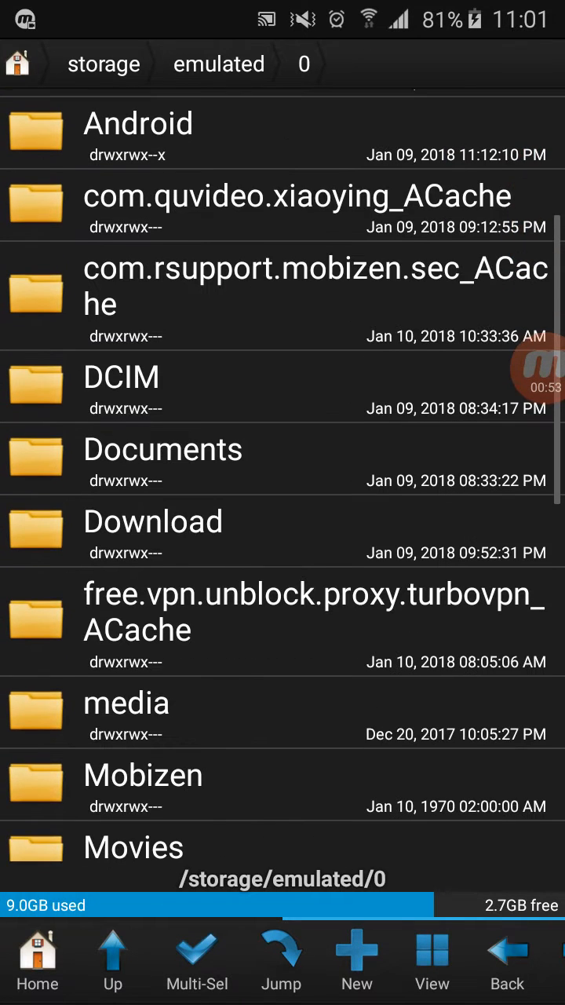
click(153, 521)
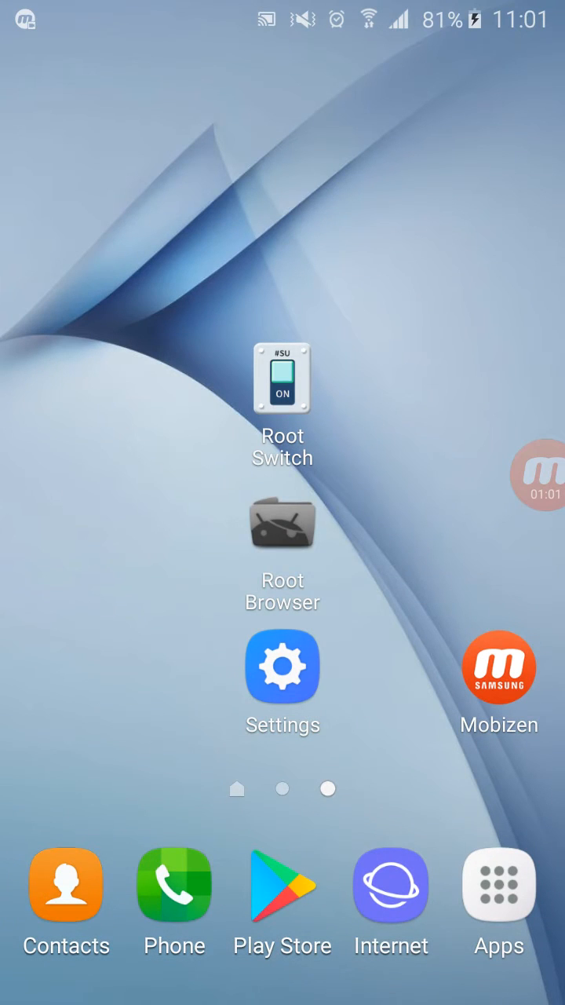
Step: Pull down the notification shade to show the Mobizen recording's pause and stop controls
click(282, 524)
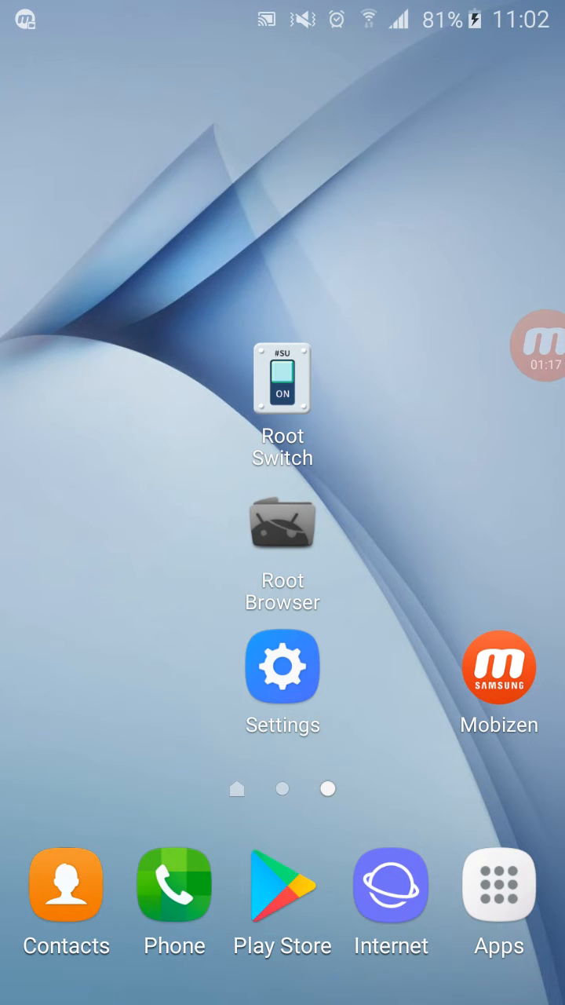
click(282, 668)
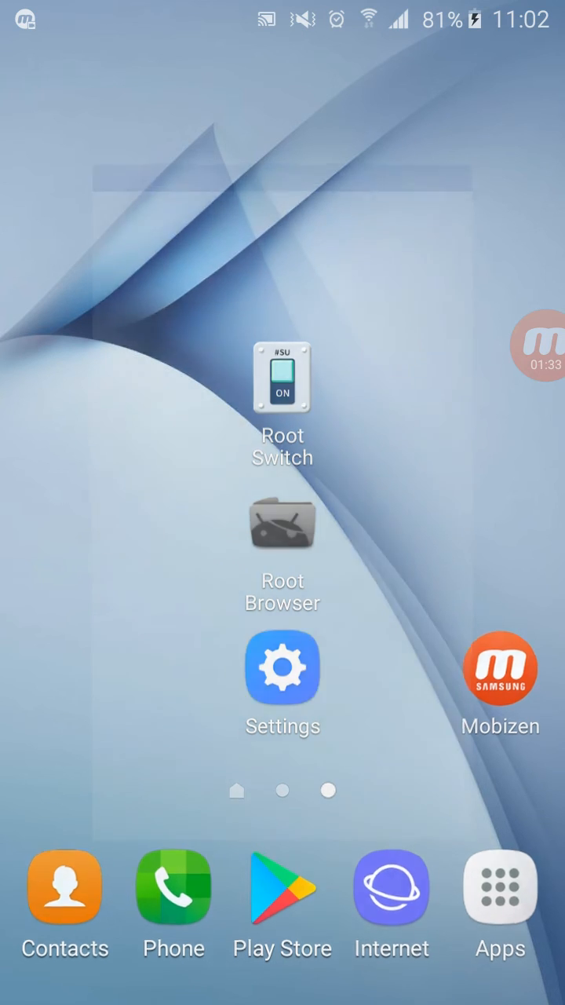
click(282, 378)
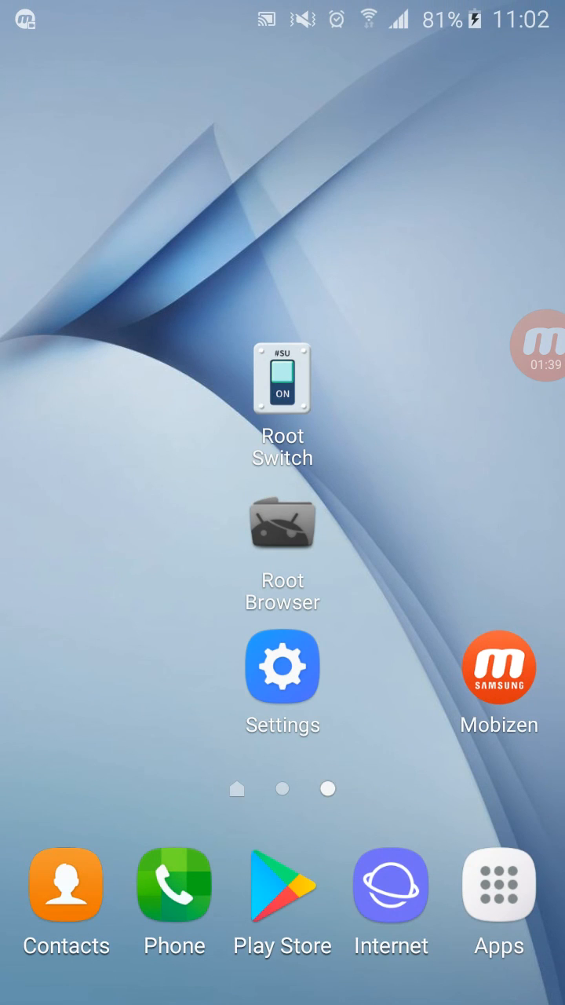
drag(282, 7, 283, 313)
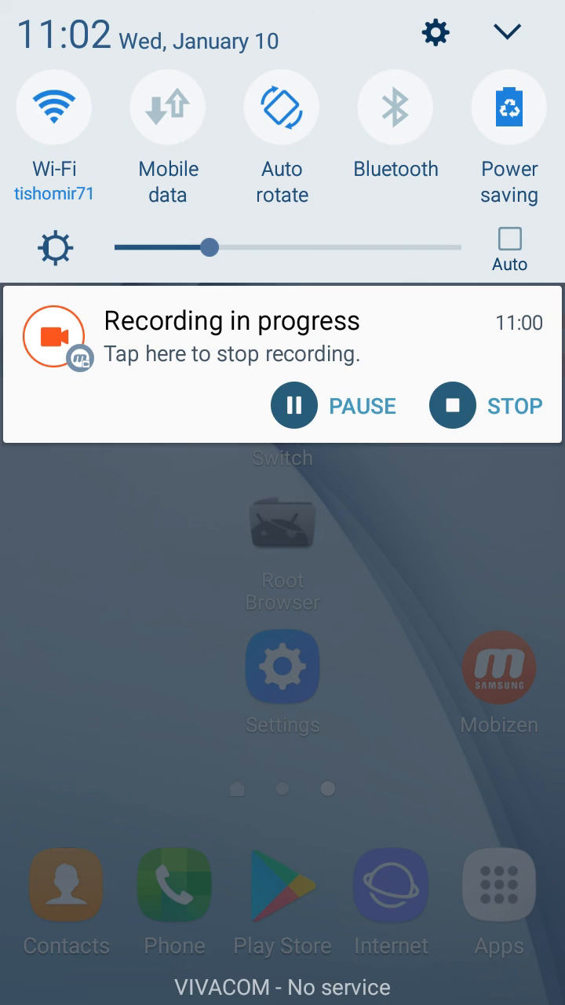